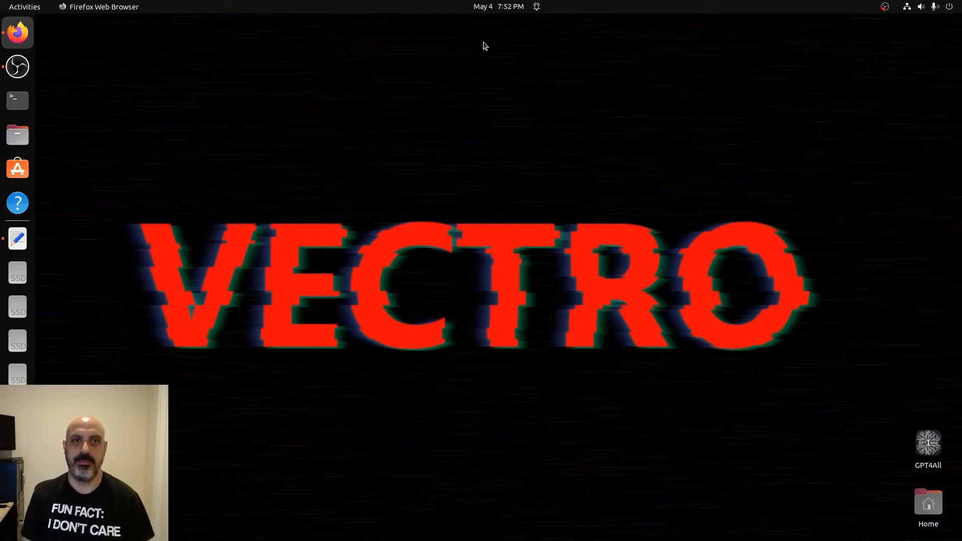
{"action": "mouse_move", "coordinate": [17, 100]}
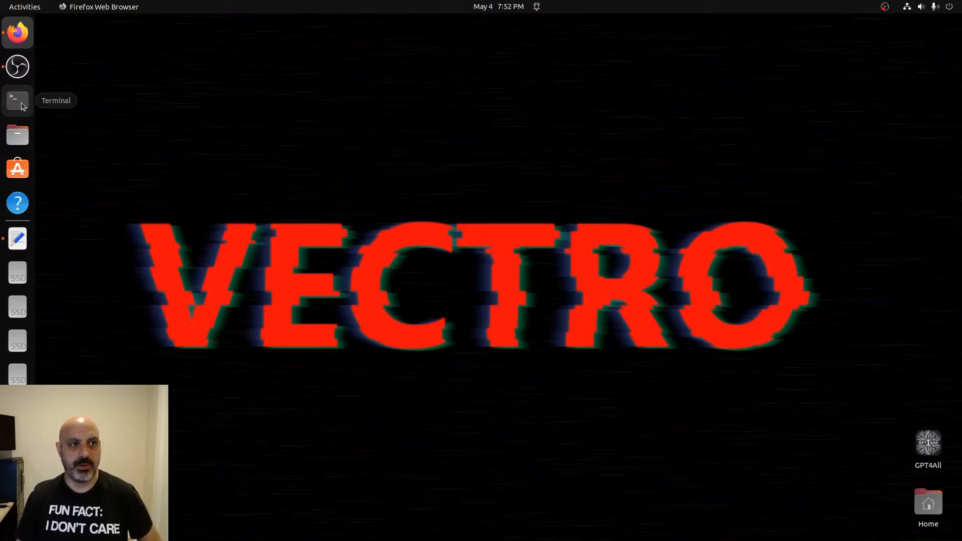
Run the pasted curl | gpg | tee command that adds the NVIDIA container toolkit key and apt repository
{"action": "left_click", "coordinate": [17, 100]}
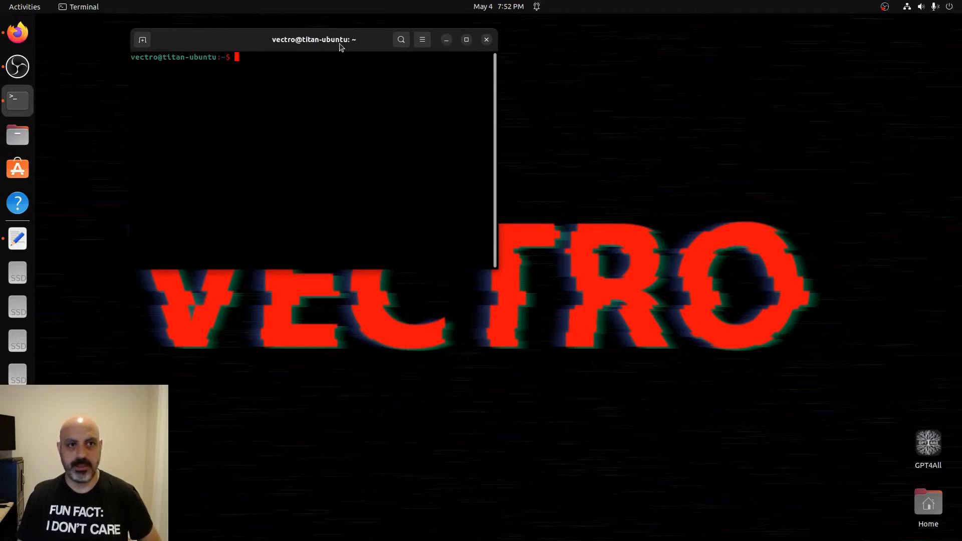
{"action": "right_click", "coordinate": [456, 197]}
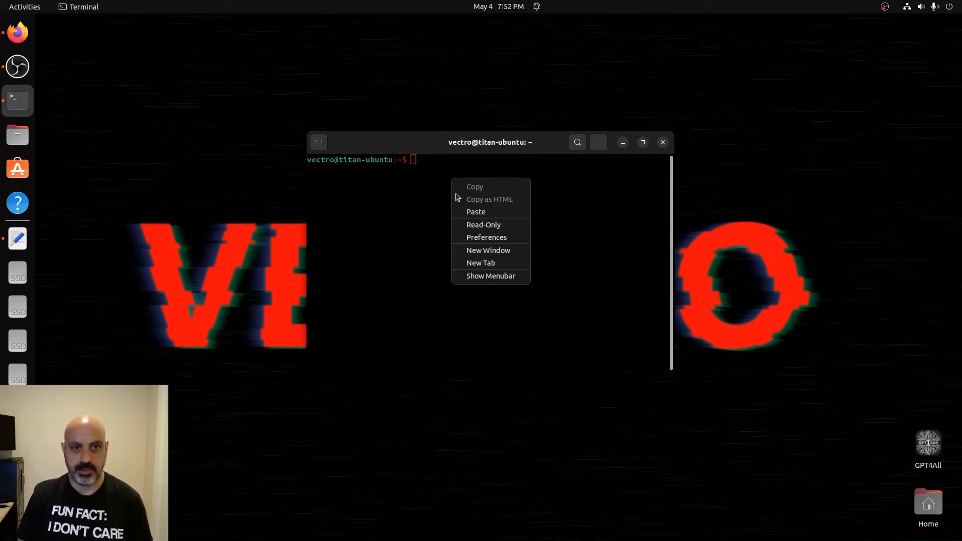
{"action": "left_click", "coordinate": [475, 212]}
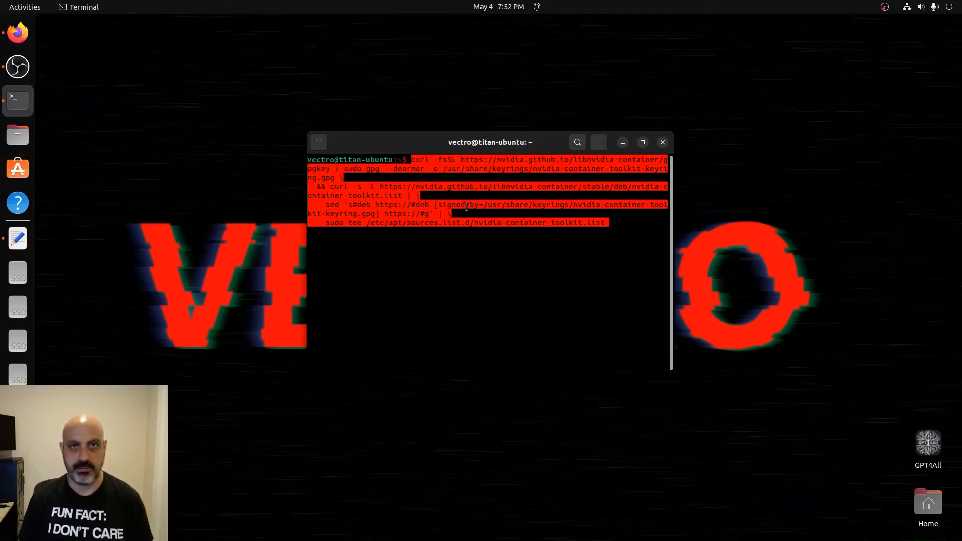
{"action": "key", "text": "Return"}
{"action": "type", "text": "y"}
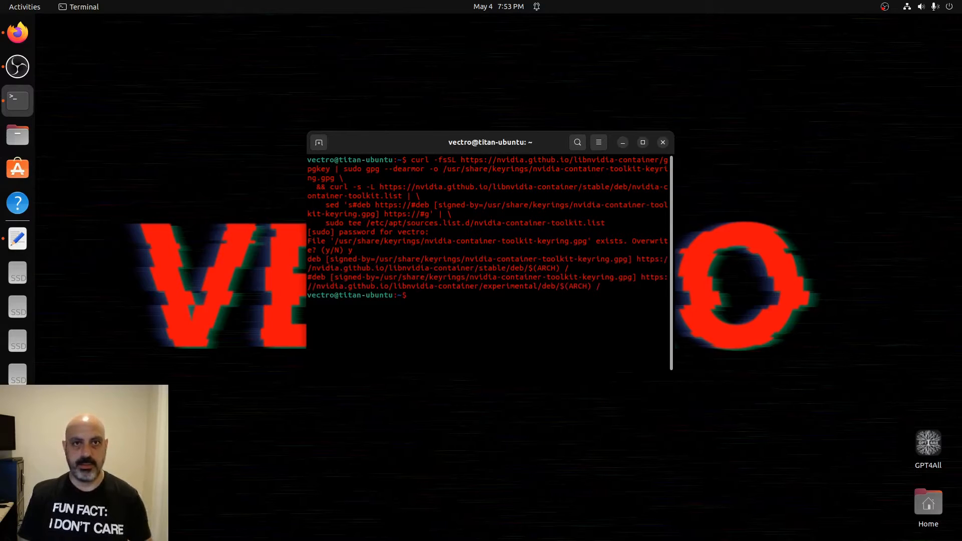
Run sudo apt-get update and install the nvidia-docker2 package with apt
{"action": "type", "text": "sudo"}
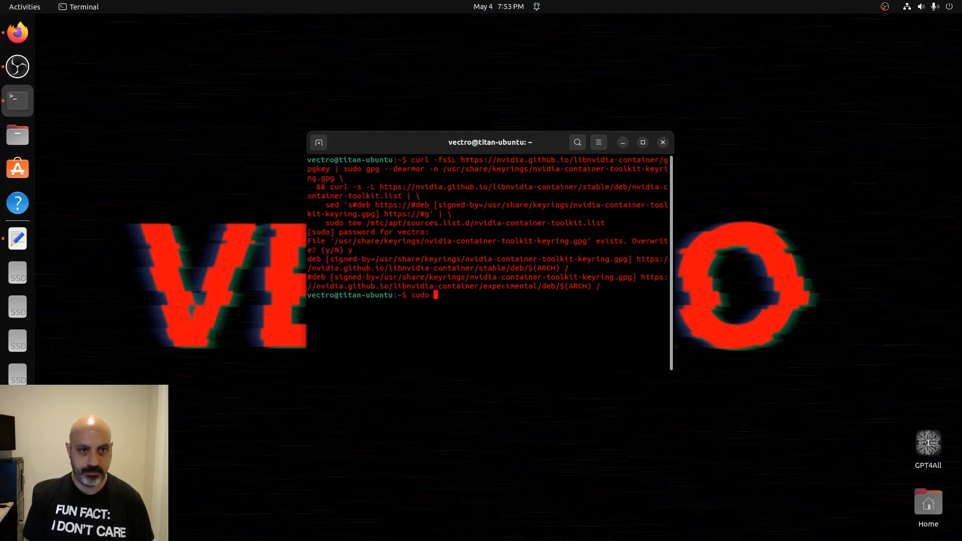
{"action": "key", "text": "Return"}
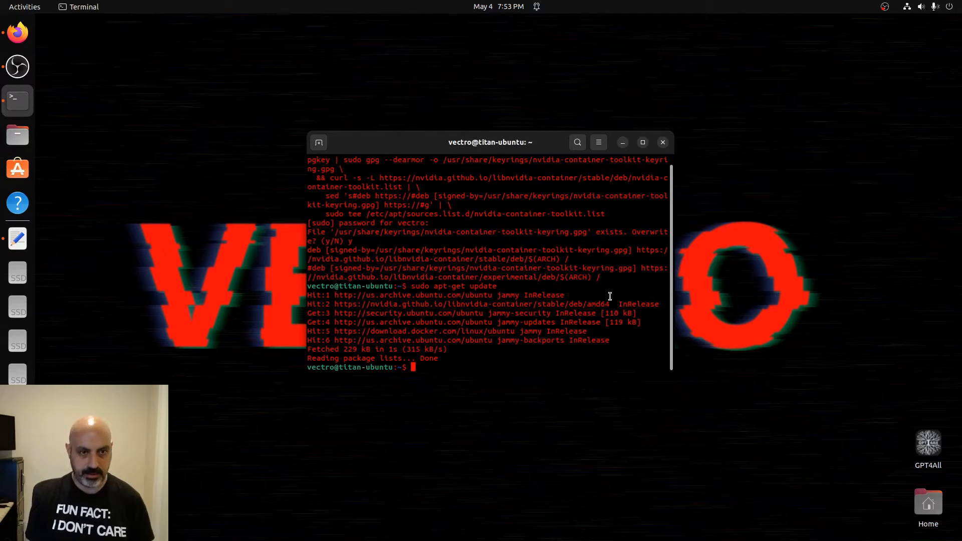
{"action": "type", "text": "sudo"}
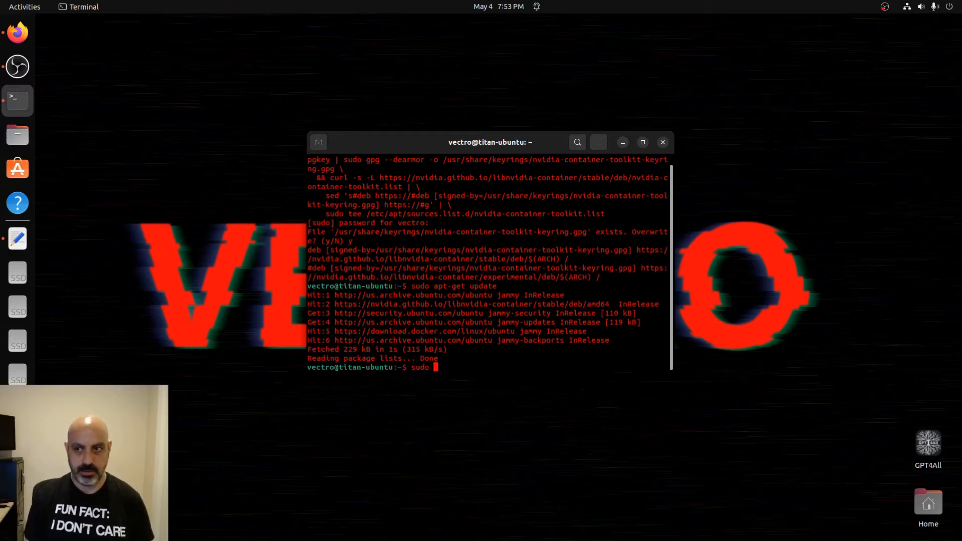
{"action": "type", "text": "apt install"}
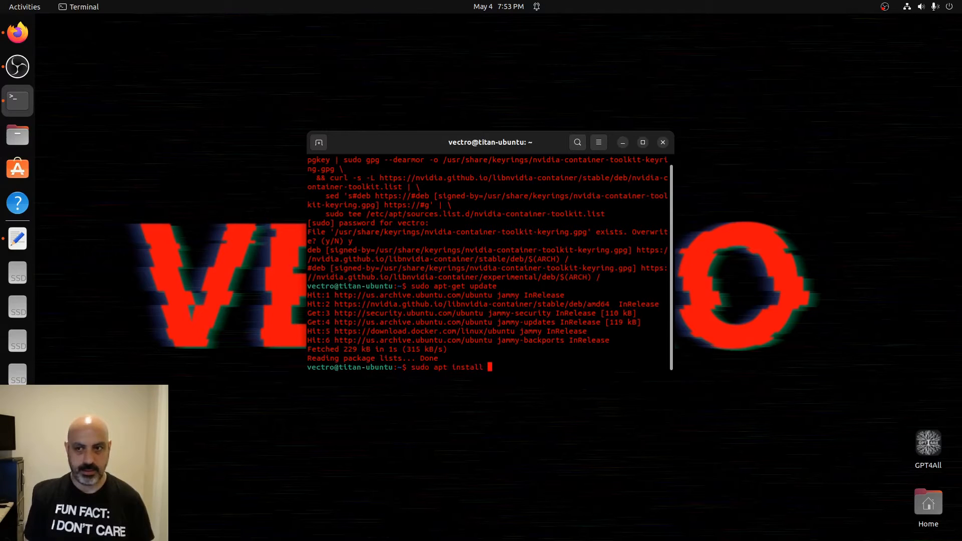
{"action": "type", "text": "nvidia"}
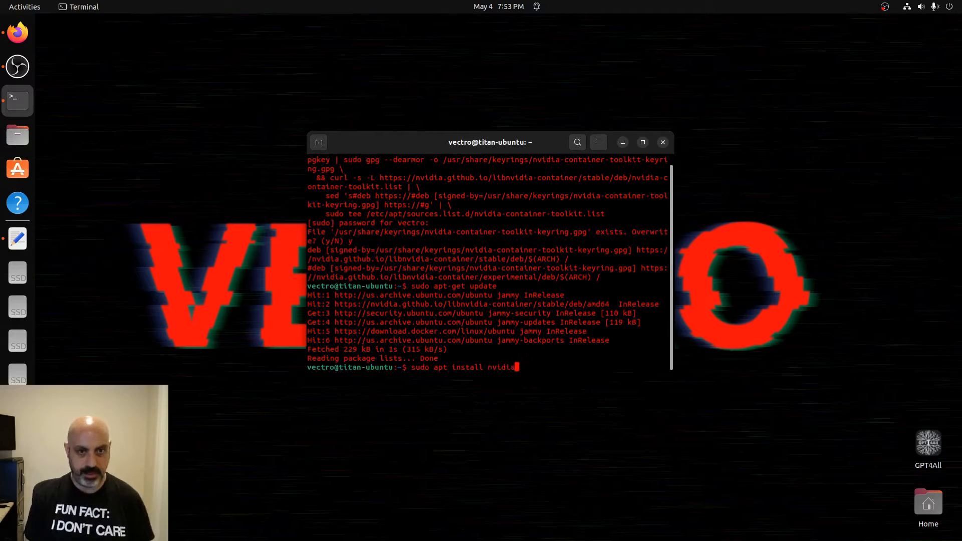
{"action": "key", "text": "Return"}
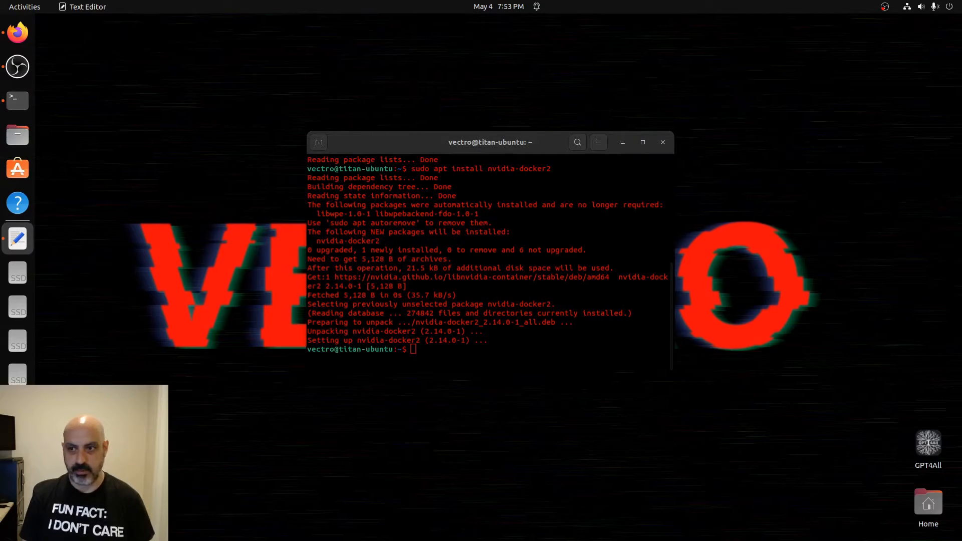
Restart the Docker service and run the open-webui:ollama container with GPU access on port 3000
{"action": "type", "text": "sudo systemctl restart docker"}
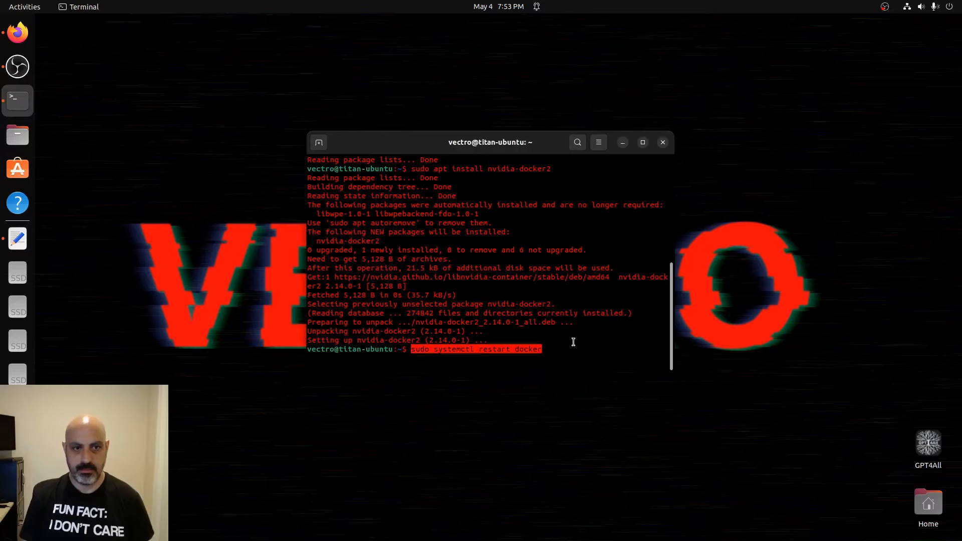
{"action": "key", "text": "Return"}
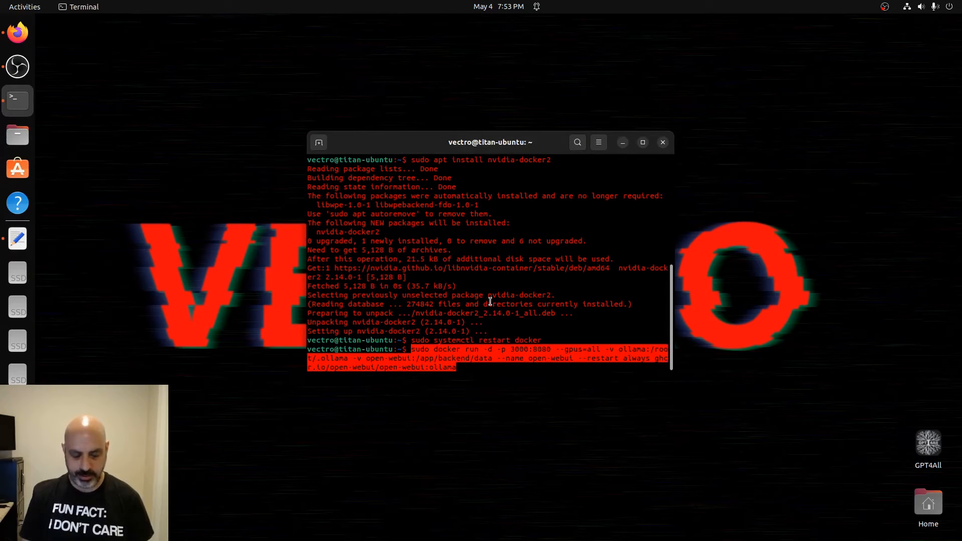
{"action": "key", "text": "Return"}
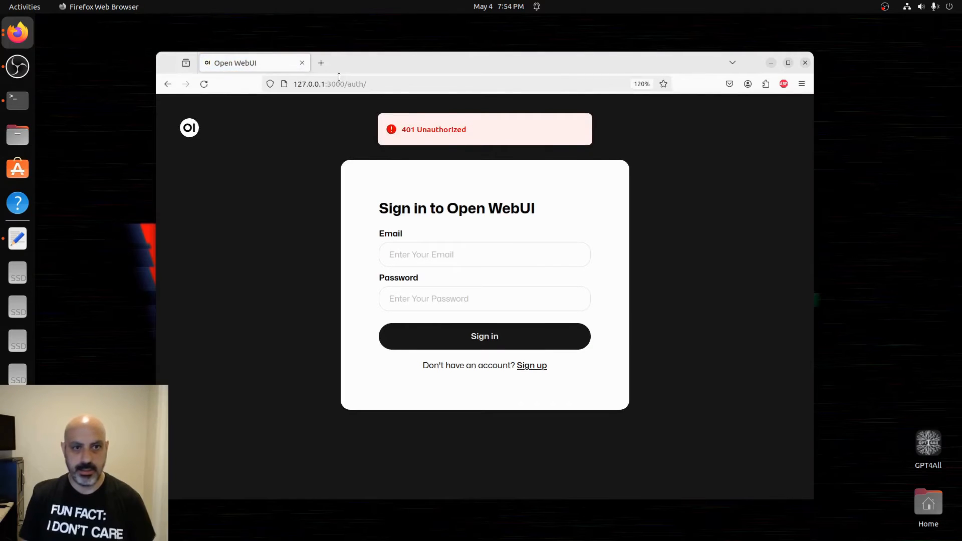
Sign in as Vectro, check llama3:latest in the model list and the Models settings, then return to chat
{"action": "left_click", "coordinate": [484, 254]}
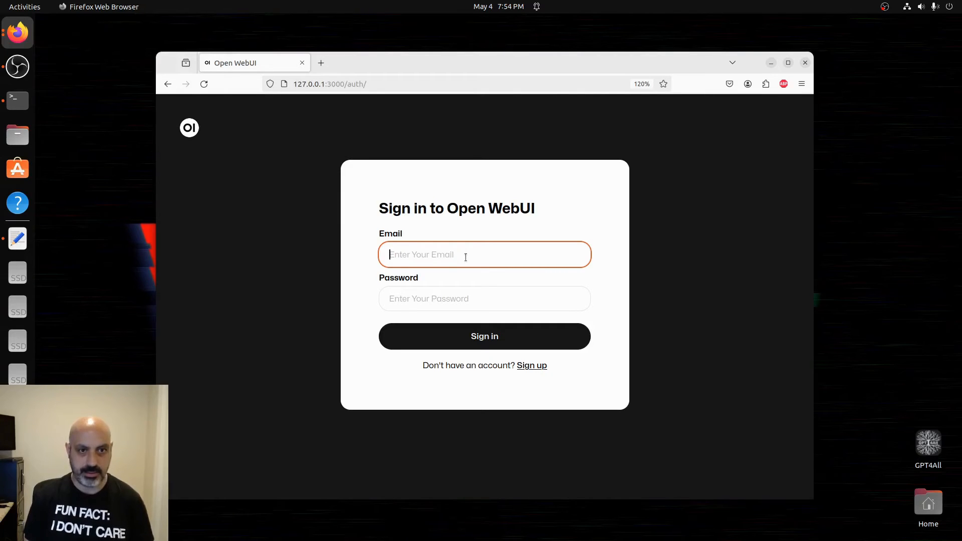
{"action": "left_click", "coordinate": [484, 335]}
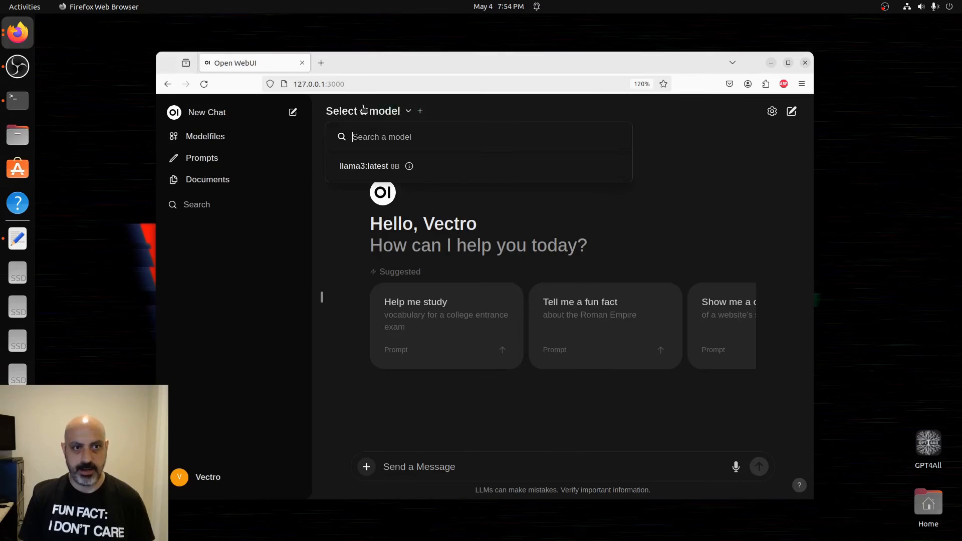
{"action": "mouse_move", "coordinate": [370, 170]}
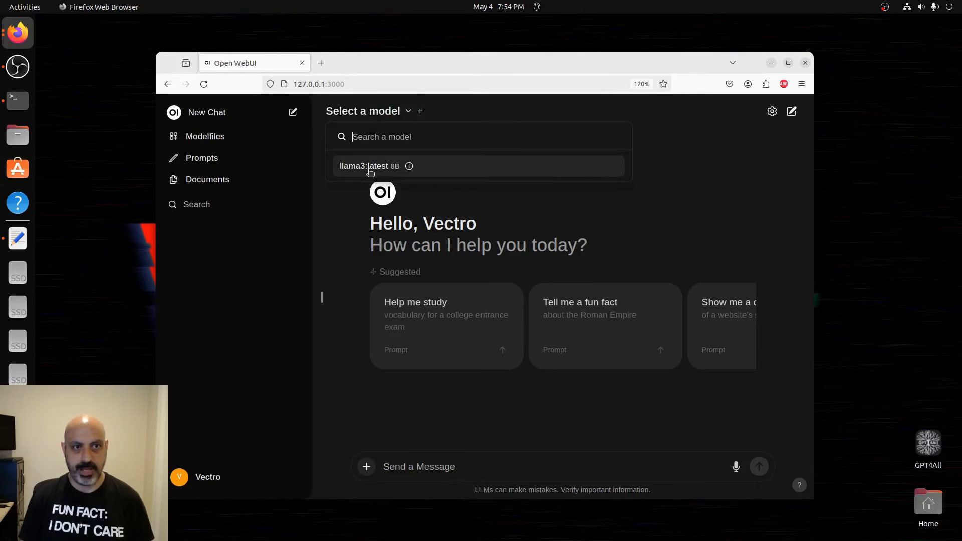
{"action": "left_click", "coordinate": [772, 111]}
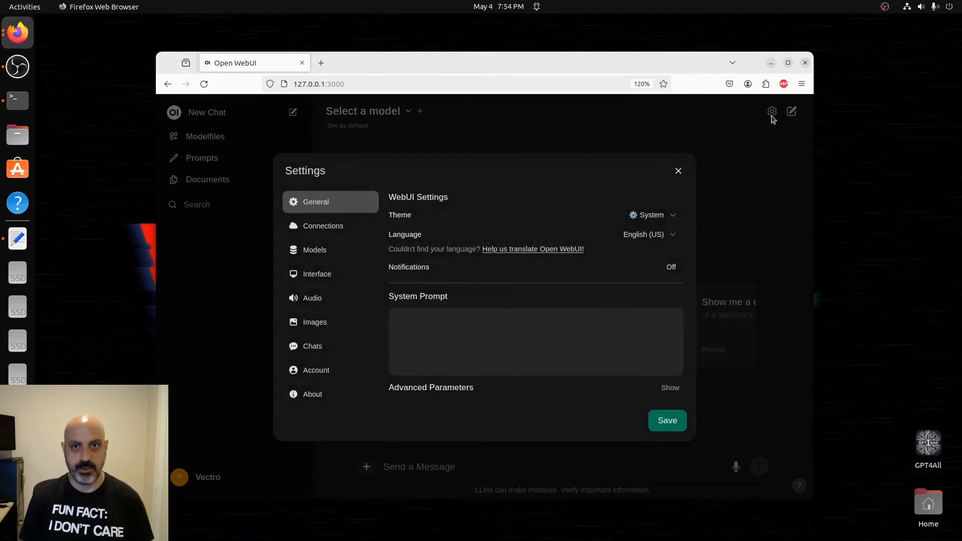
{"action": "left_click", "coordinate": [314, 250]}
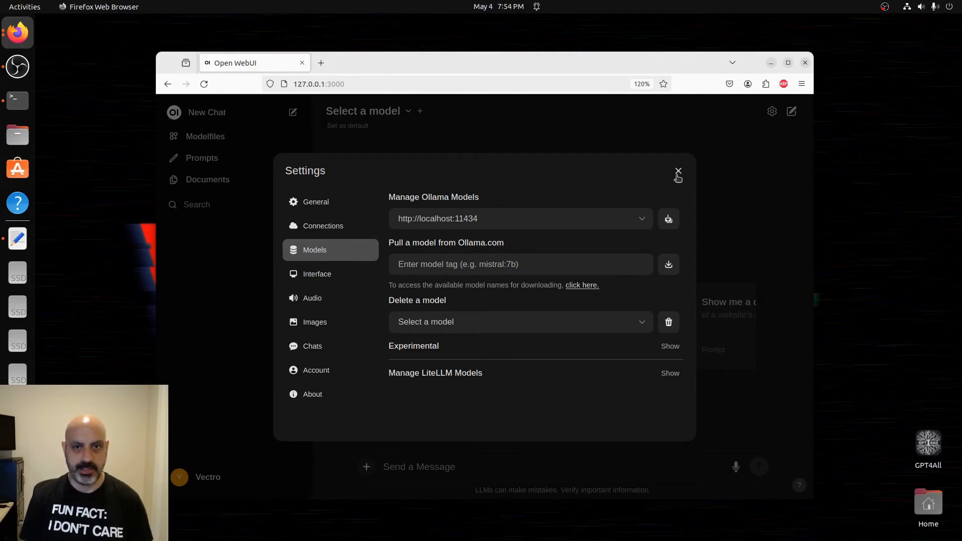
{"action": "left_click", "coordinate": [677, 171]}
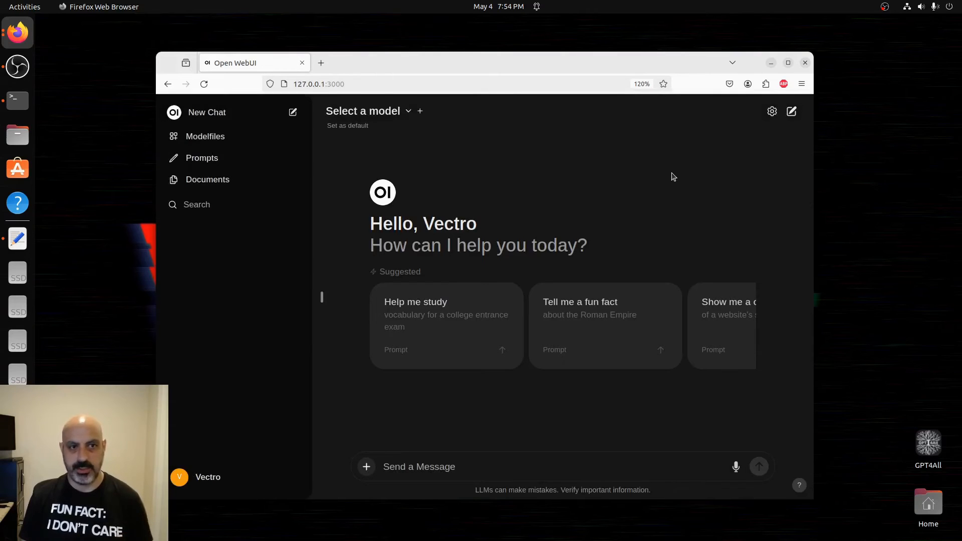